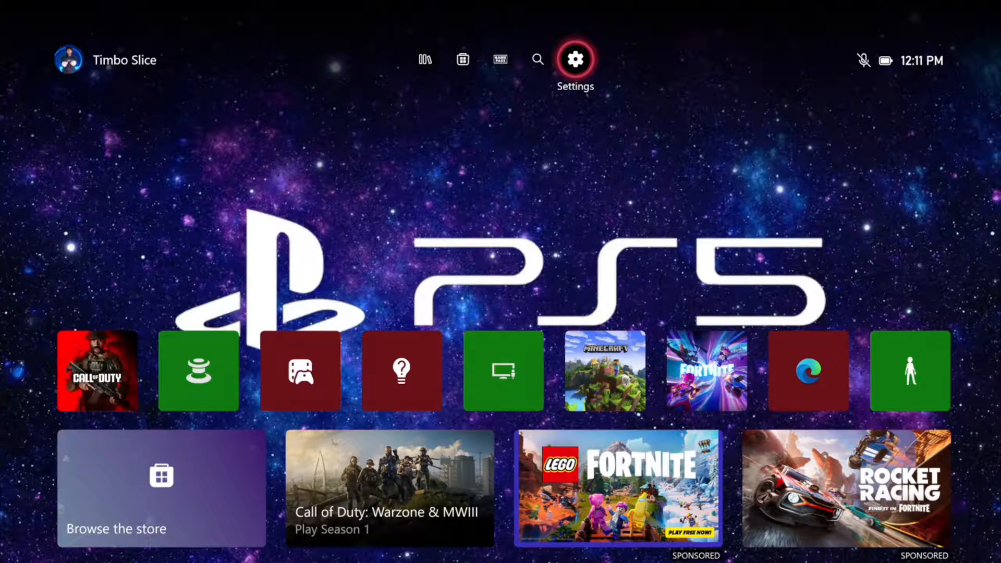
Open the console Settings from the home screen and go to Accessibility
left_click(576, 57)
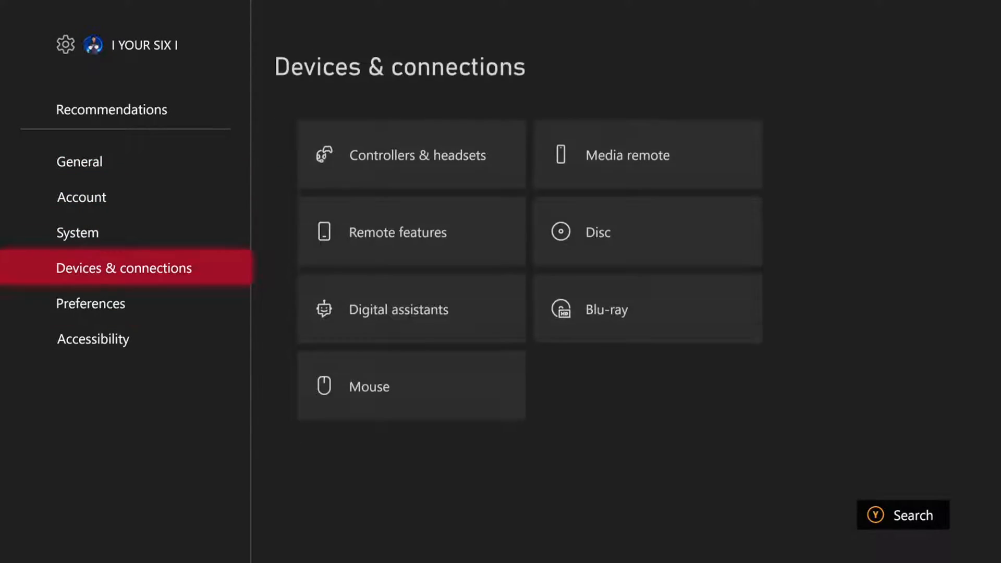
left_click(93, 338)
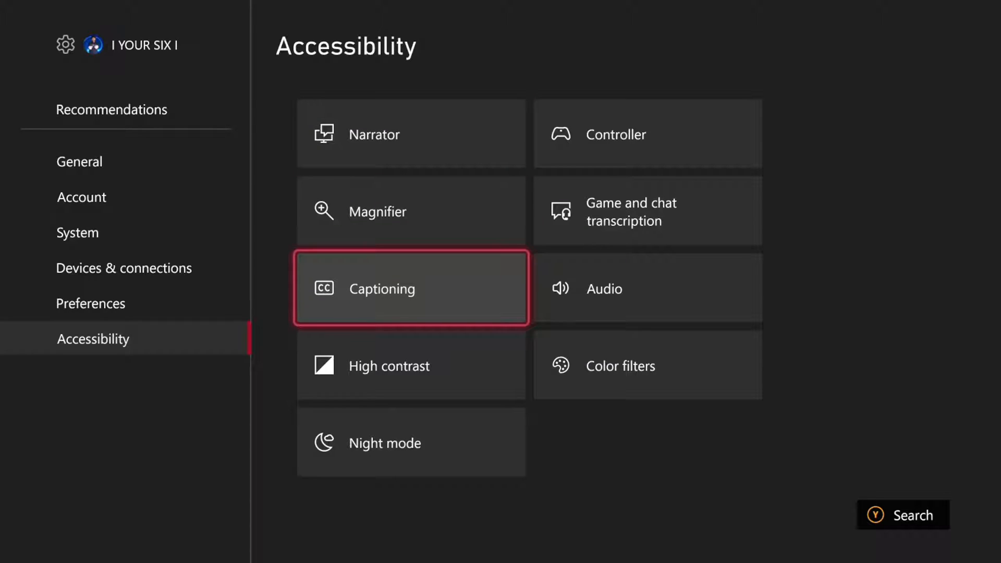
Set Captioning to 'On using custom style'
left_click(383, 287)
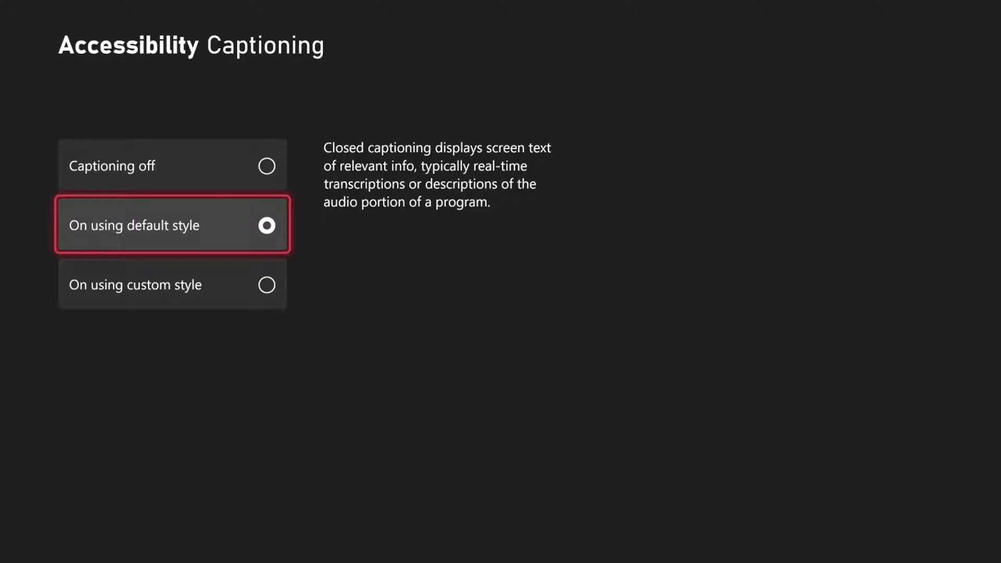
left_click(173, 285)
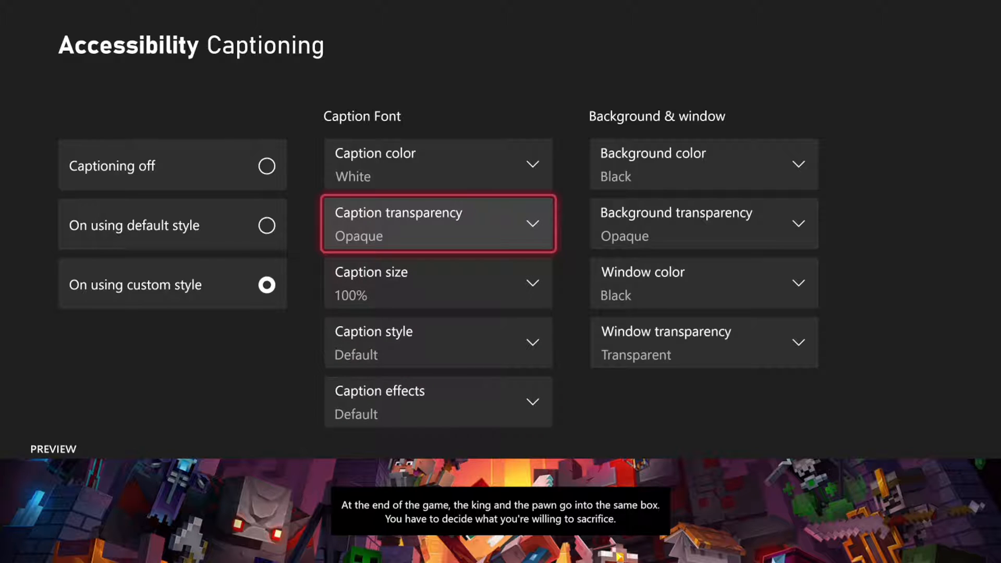
Set caption size to 200% and caption color to Yellow
left_click(438, 284)
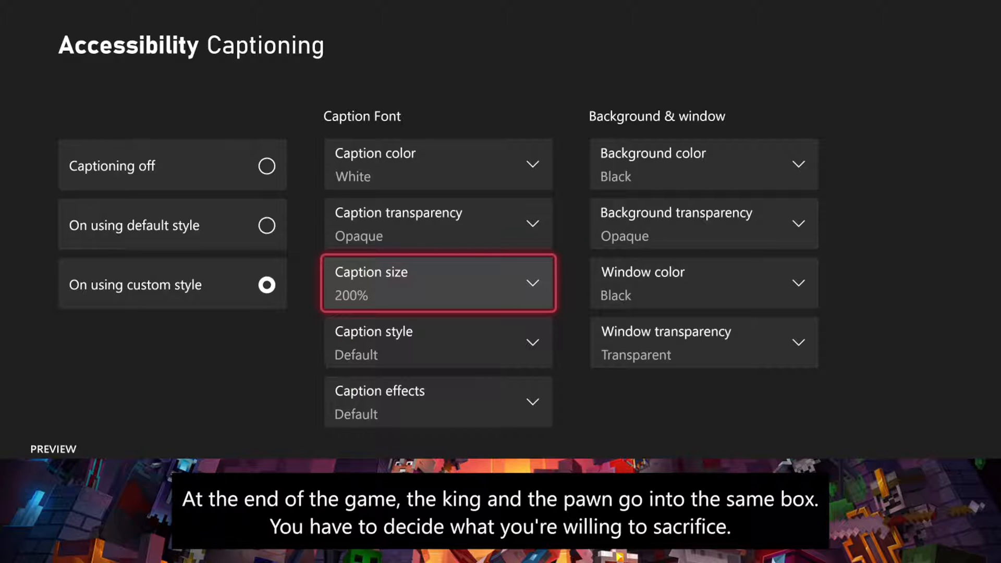
left_click(438, 164)
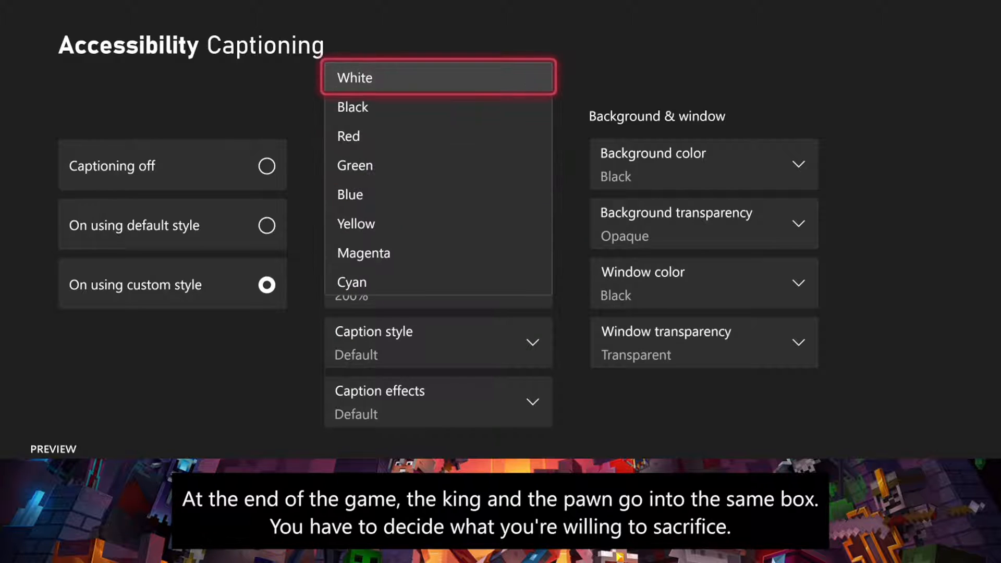
left_click(356, 224)
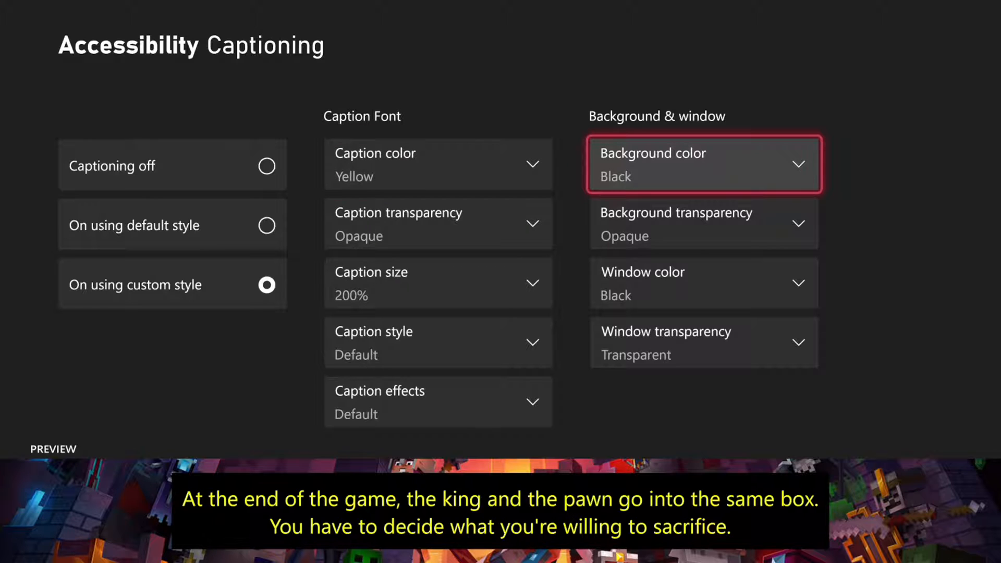
Set the caption background color to Blue
left_click(704, 164)
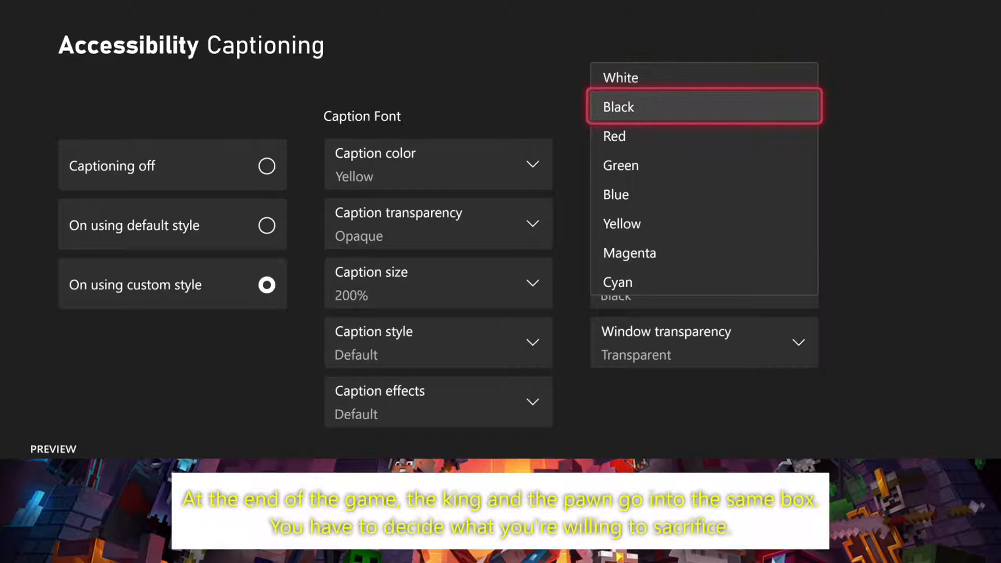
left_click(616, 195)
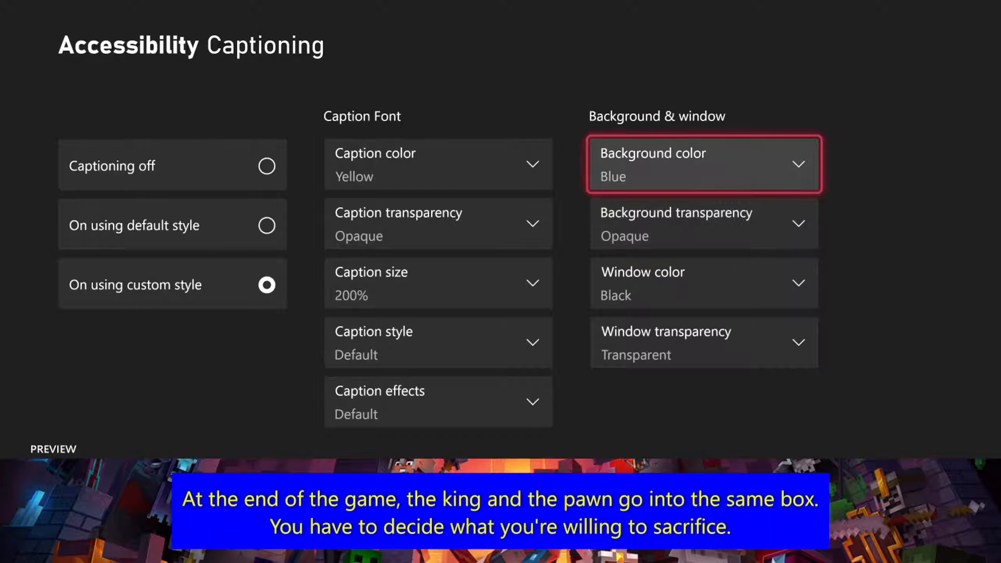